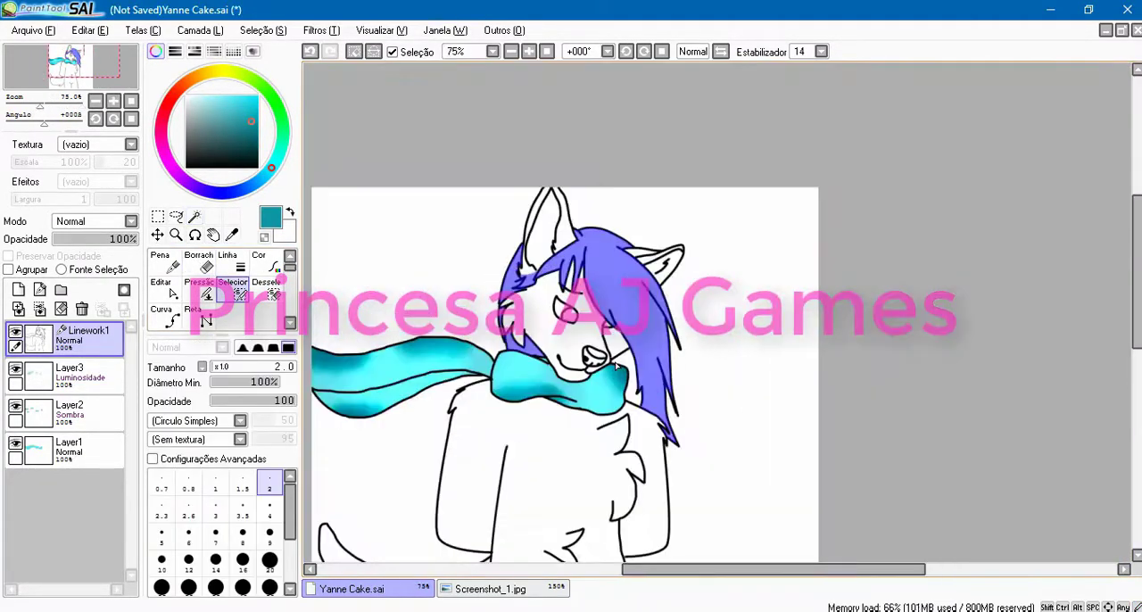
Step: View the Screenshot_1.jpg reference of the purple-haired character to check its colours
{"action": "left_click", "coordinate": [491, 589]}
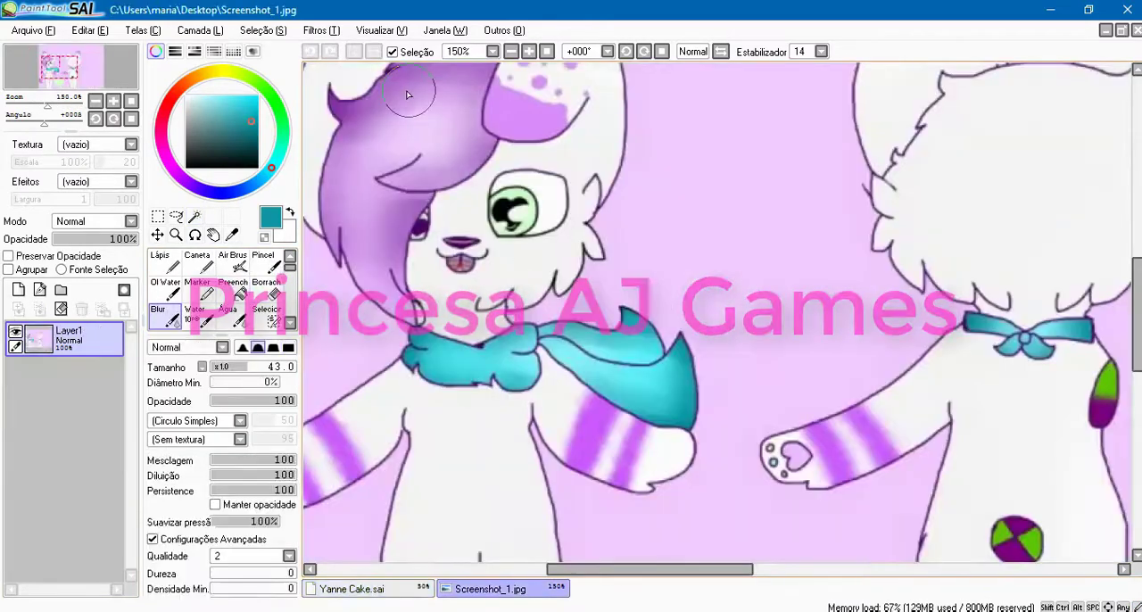
Step: Return to Yanne Cake.sai and paint the face blue with purple shading on the hair
{"action": "left_click", "coordinate": [349, 589]}
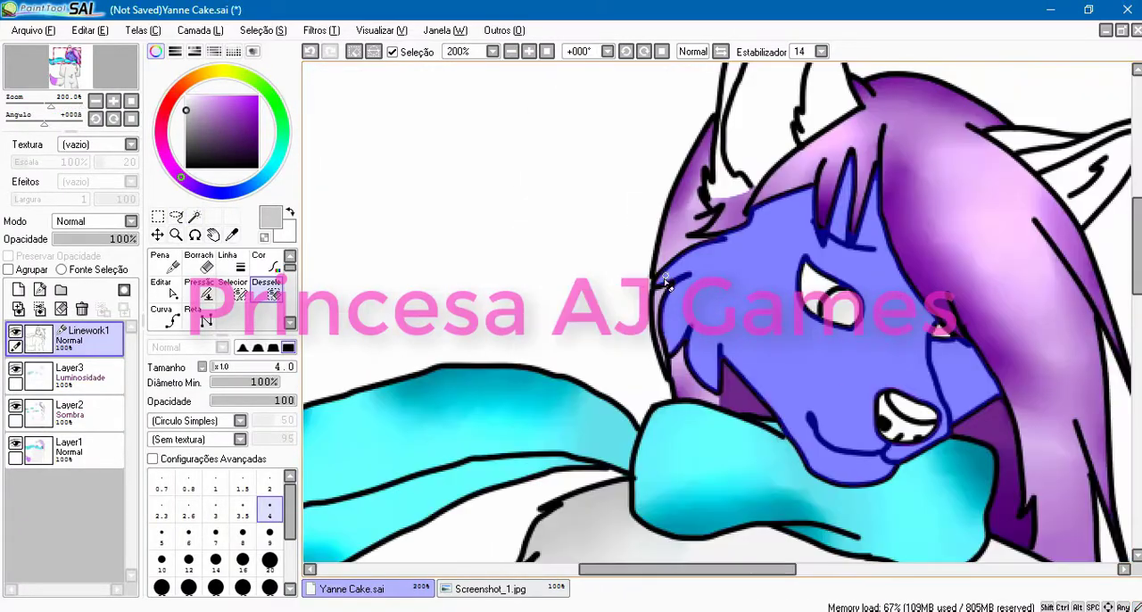
{"action": "scroll", "scroll_direction": "down", "scroll_amount": 3}
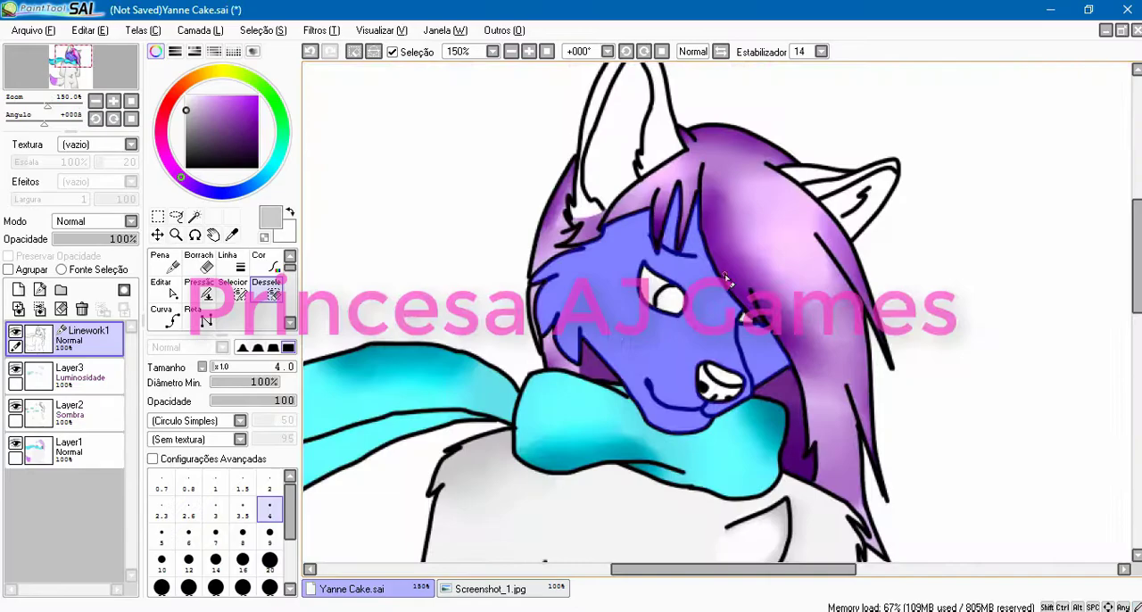